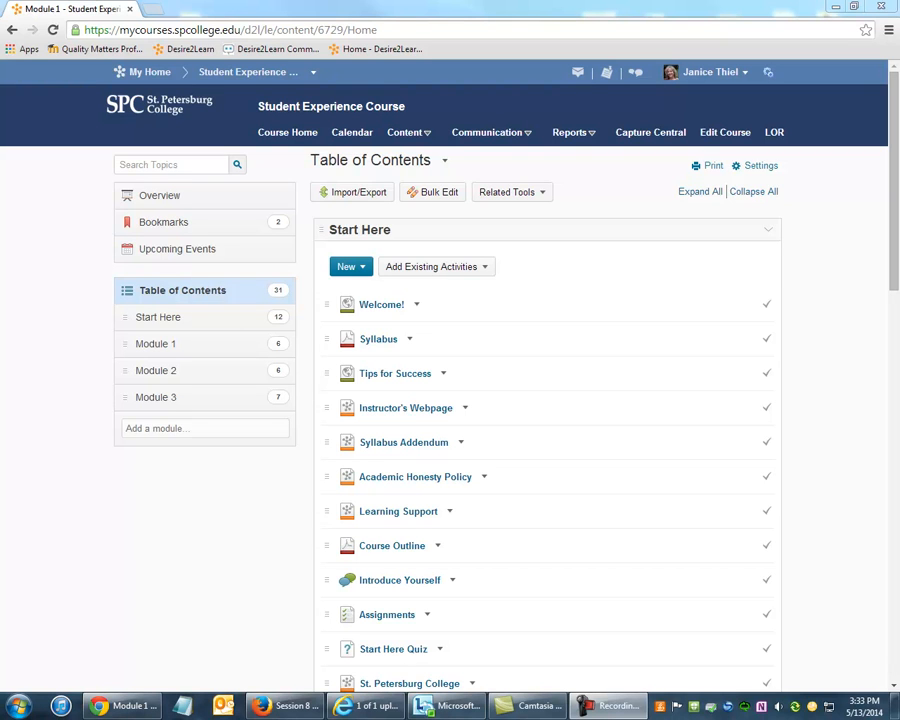
{"action": "mouse_move", "coordinate": [160, 350]}
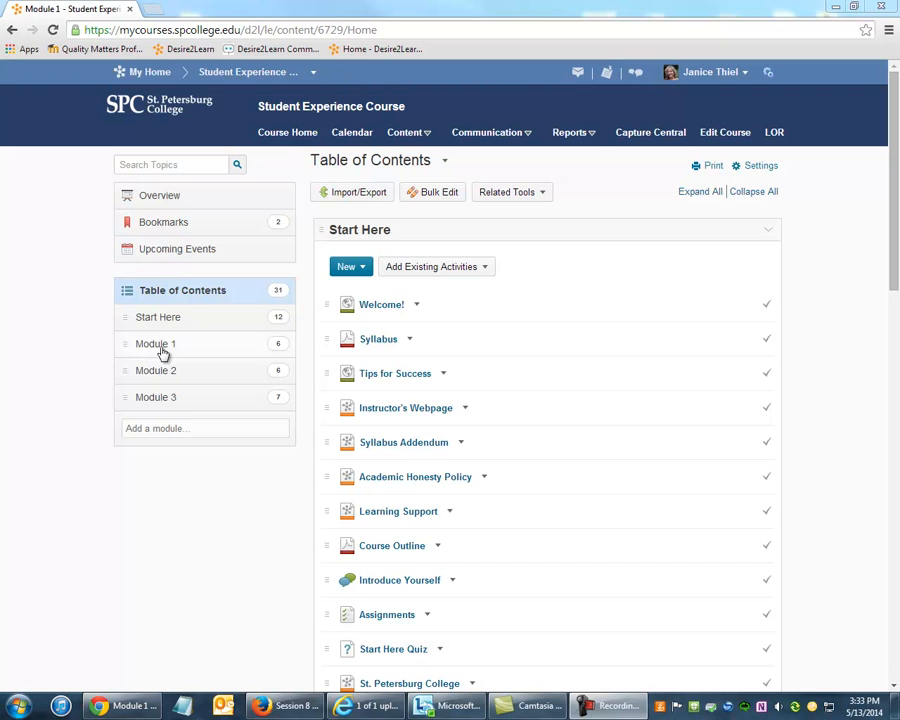
Open the Start Here module from the Table of Contents
{"action": "left_click", "coordinate": [158, 317]}
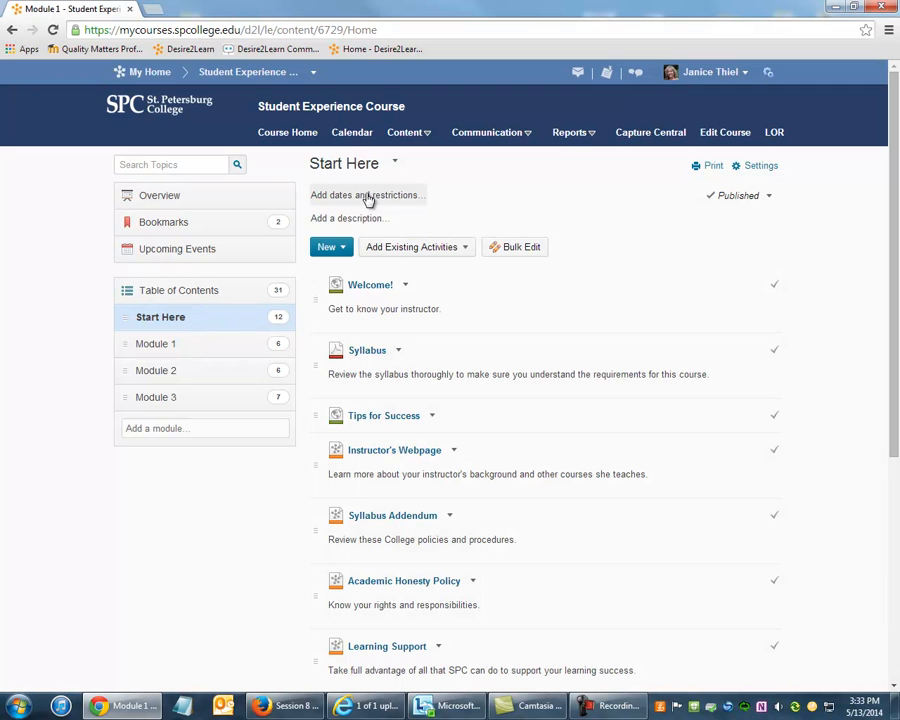
{"action": "mouse_move", "coordinate": [367, 195]}
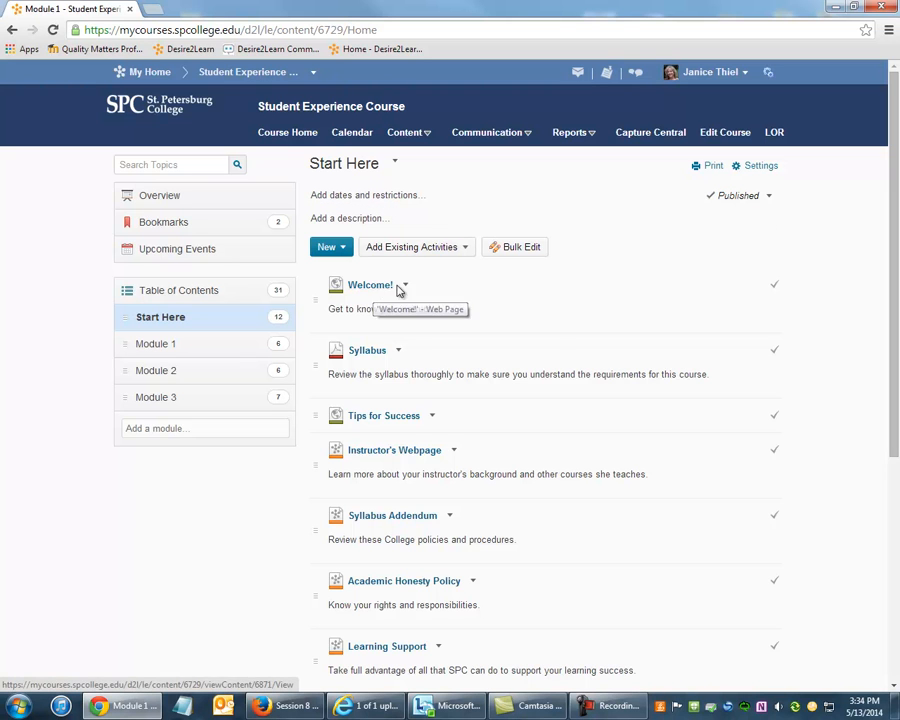
Edit the Welcome! item's properties in place to reveal its date fields
{"action": "left_click", "coordinate": [405, 285]}
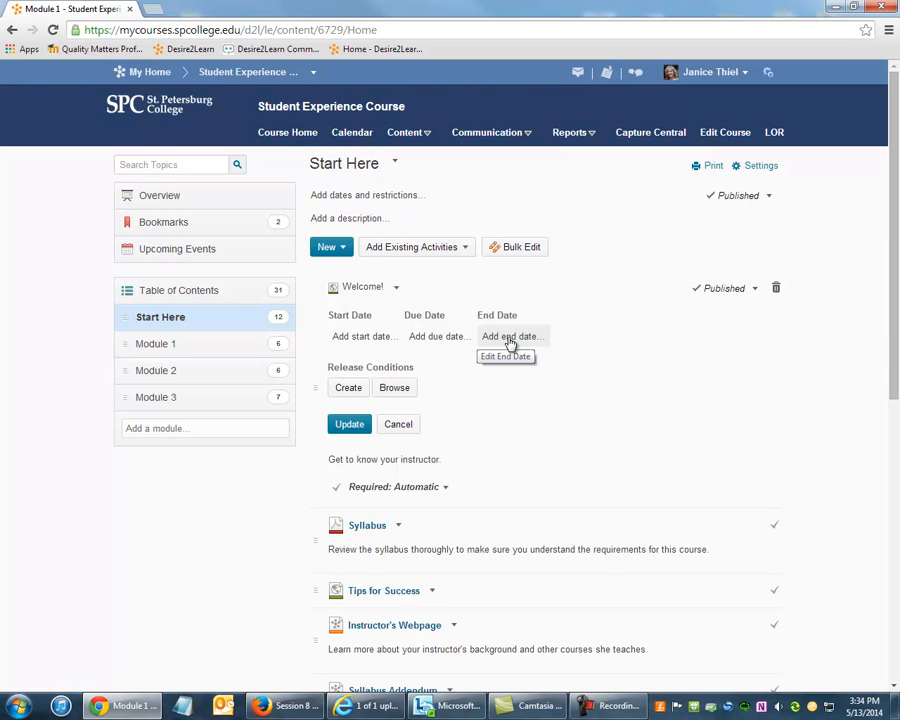
{"action": "mouse_move", "coordinate": [191, 344]}
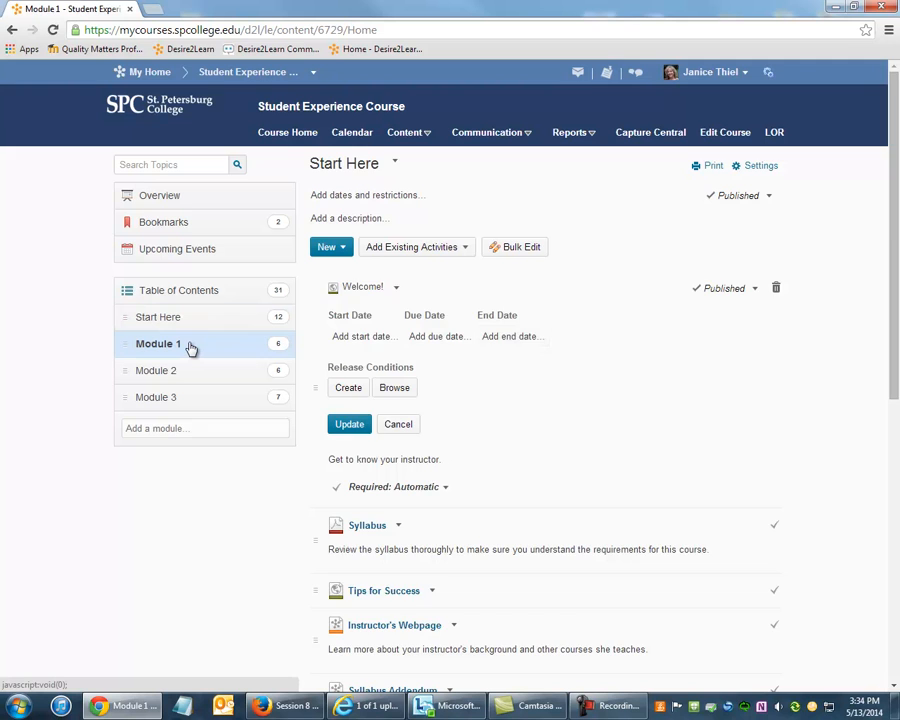
Add a May 14, 2014 3:00 PM start date to Module 1 and update
{"action": "left_click", "coordinate": [158, 343]}
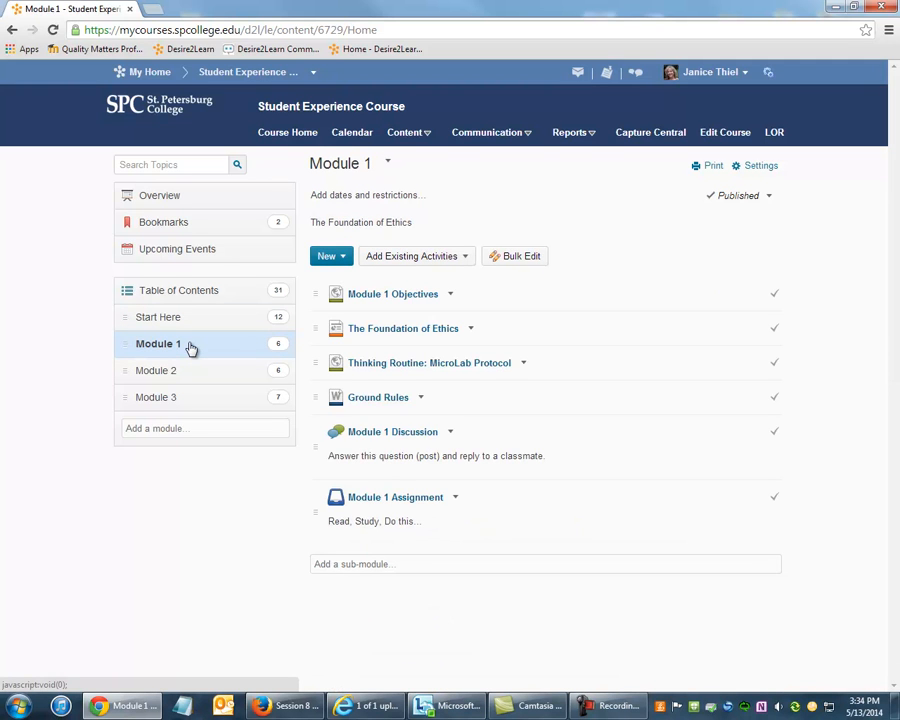
{"action": "mouse_move", "coordinate": [193, 351]}
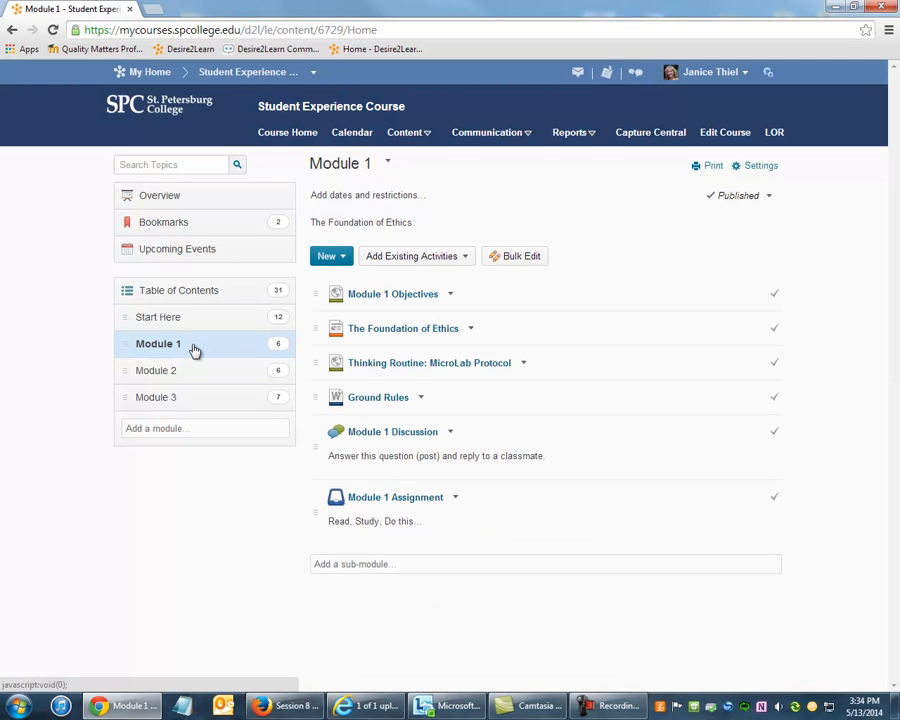
{"action": "mouse_move", "coordinate": [388, 200]}
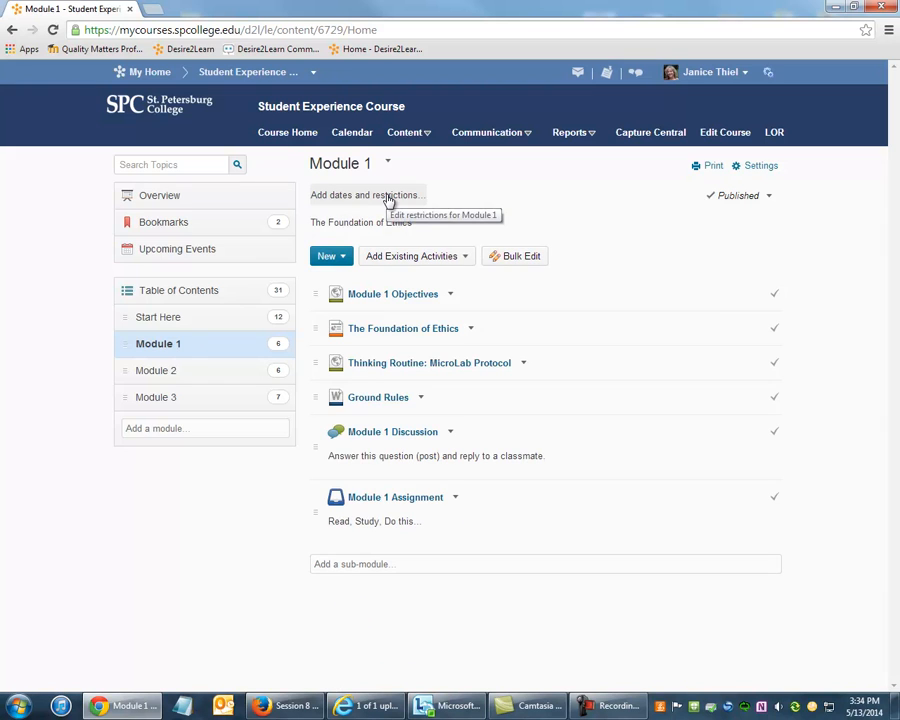
{"action": "left_click", "coordinate": [366, 195]}
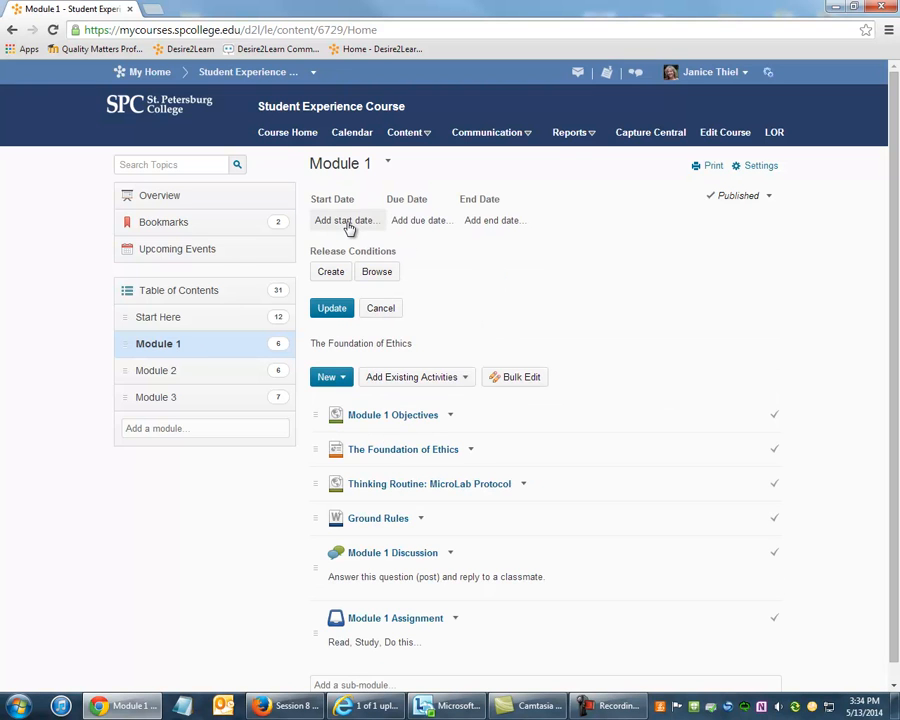
{"action": "left_click", "coordinate": [345, 220]}
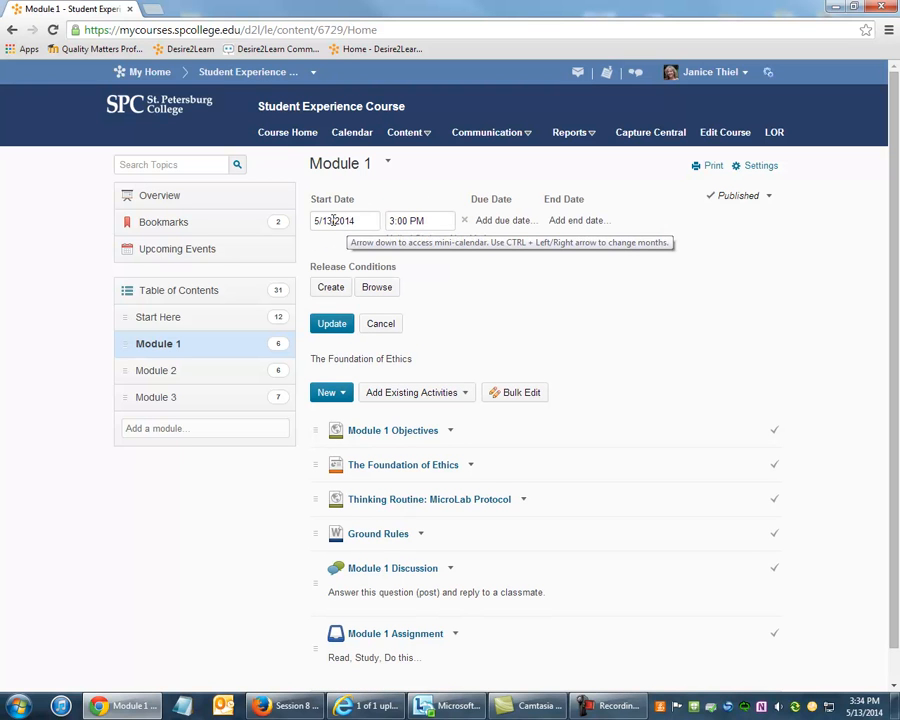
{"action": "left_click", "coordinate": [344, 220]}
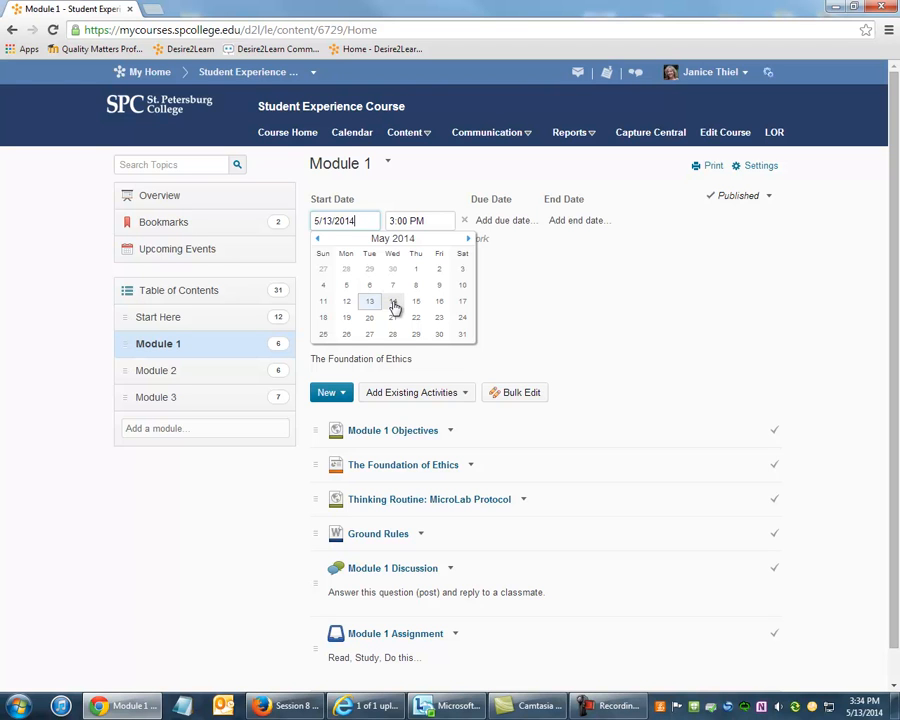
{"action": "left_click", "coordinate": [392, 301]}
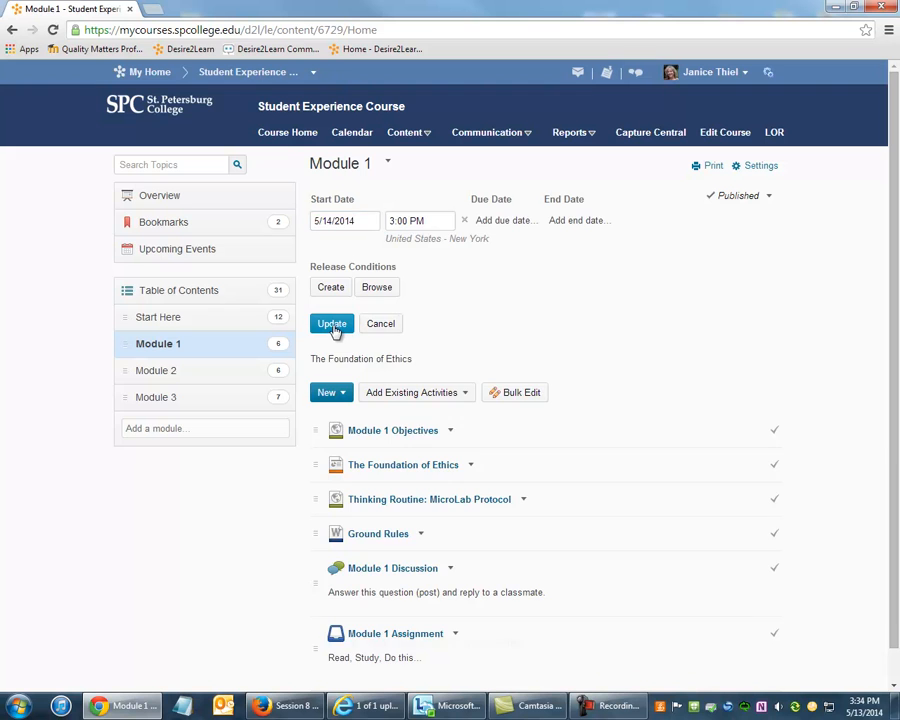
{"action": "left_click", "coordinate": [331, 323]}
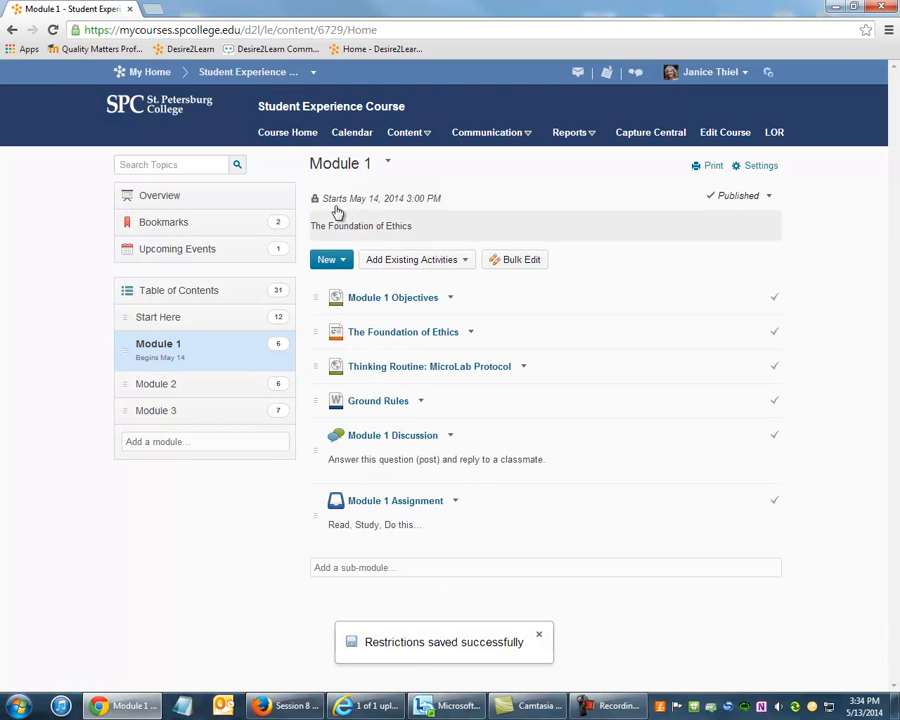
{"action": "mouse_move", "coordinate": [380, 198]}
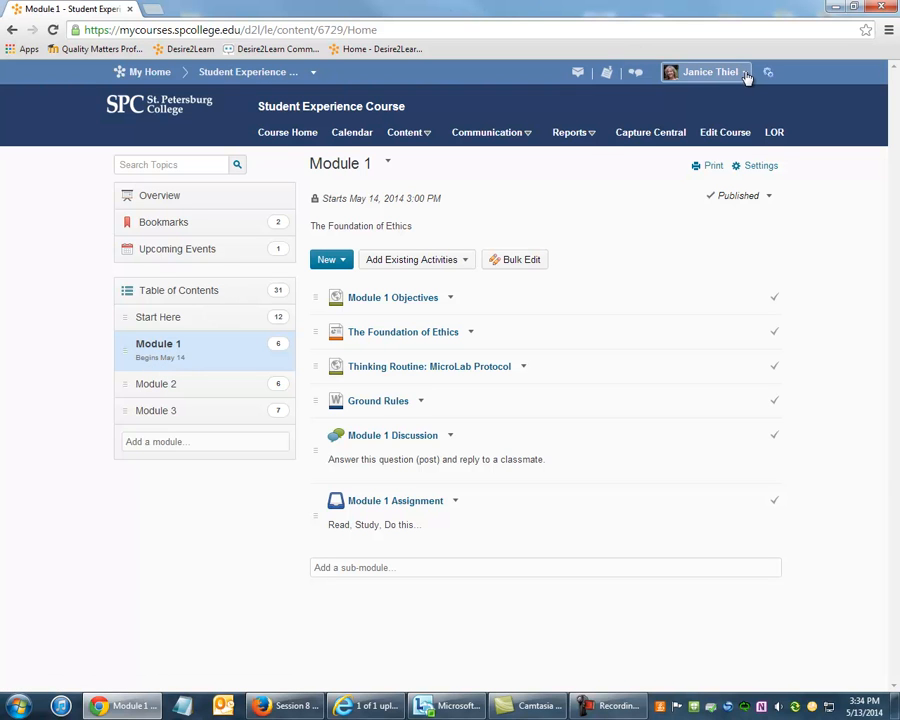
Check Module 1's May 14 start date in student view, then exit student view
{"action": "left_click", "coordinate": [706, 71]}
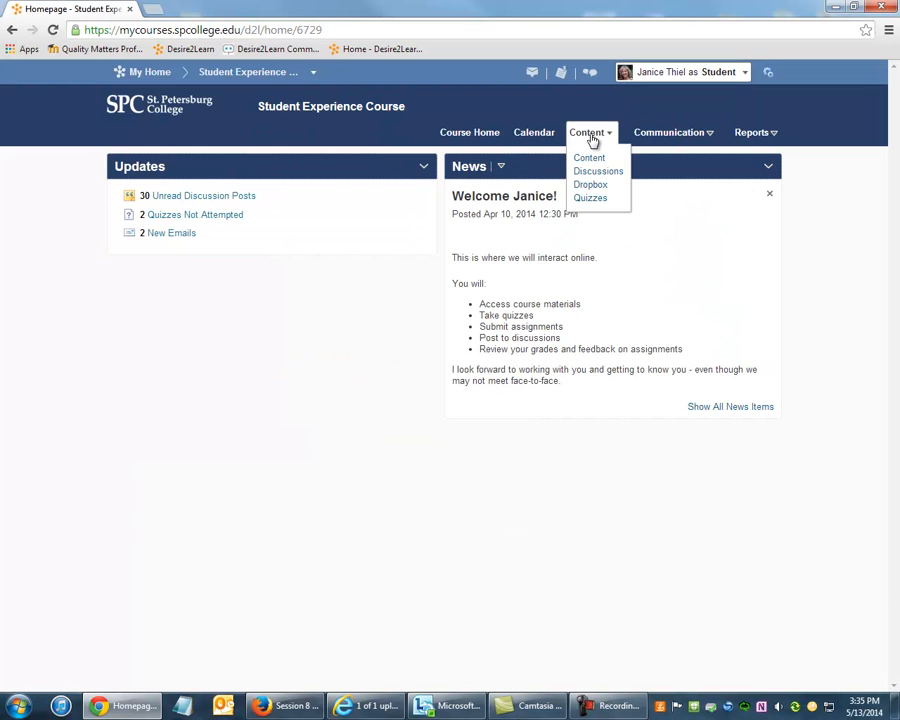
{"action": "left_click", "coordinate": [589, 157]}
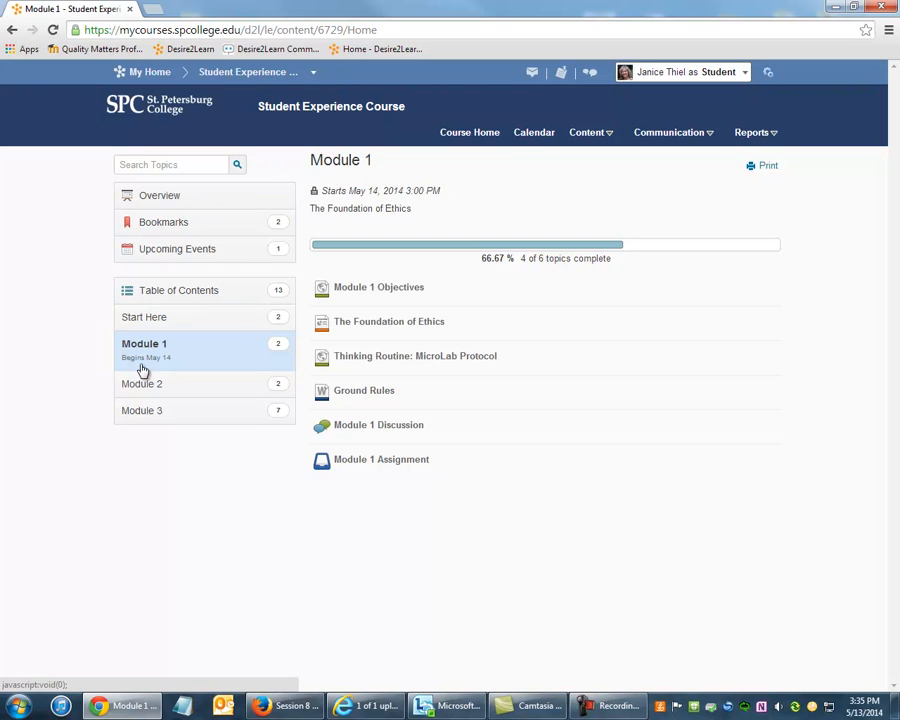
{"action": "mouse_move", "coordinate": [380, 316]}
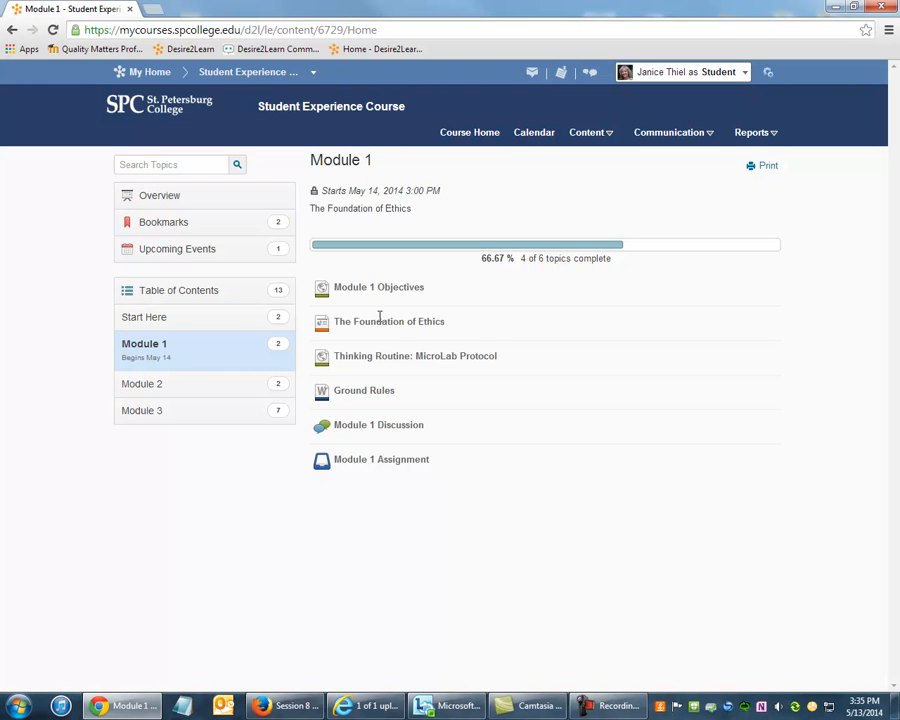
{"action": "mouse_move", "coordinate": [373, 388]}
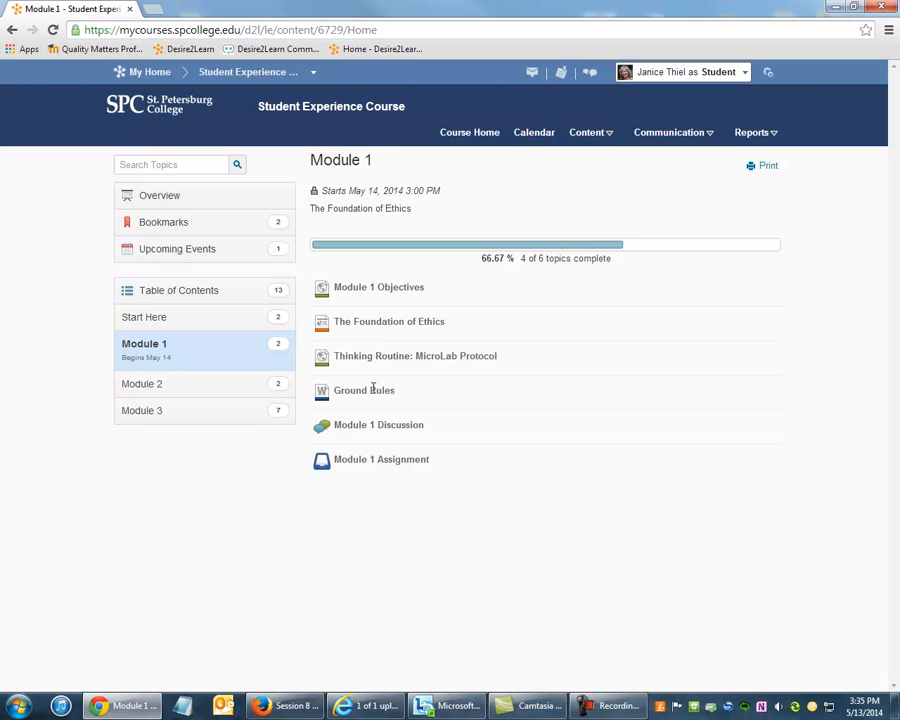
{"action": "mouse_move", "coordinate": [364, 462]}
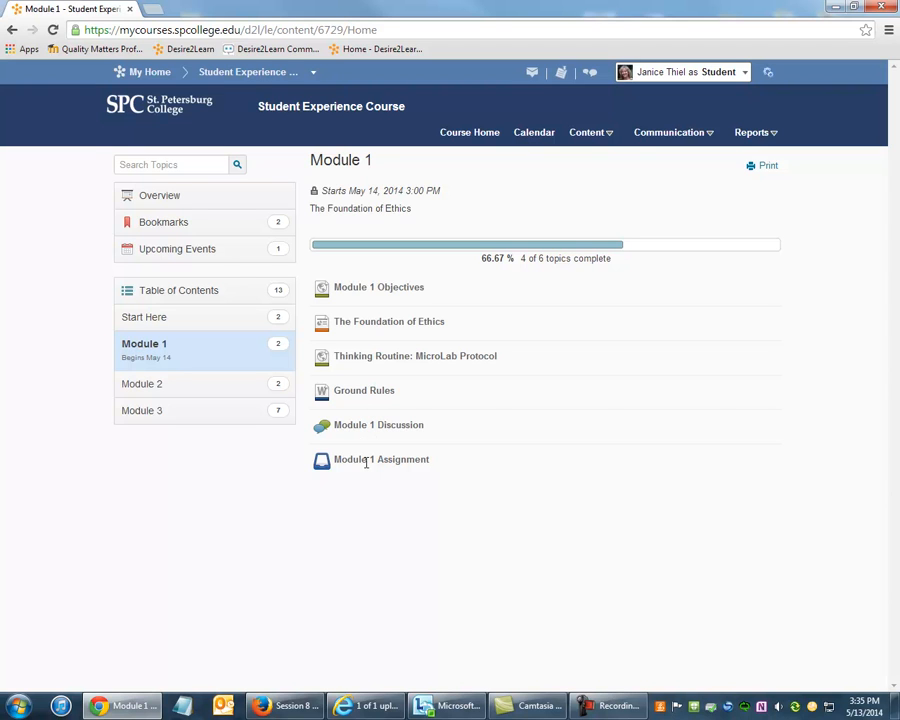
{"action": "mouse_move", "coordinate": [895, 572]}
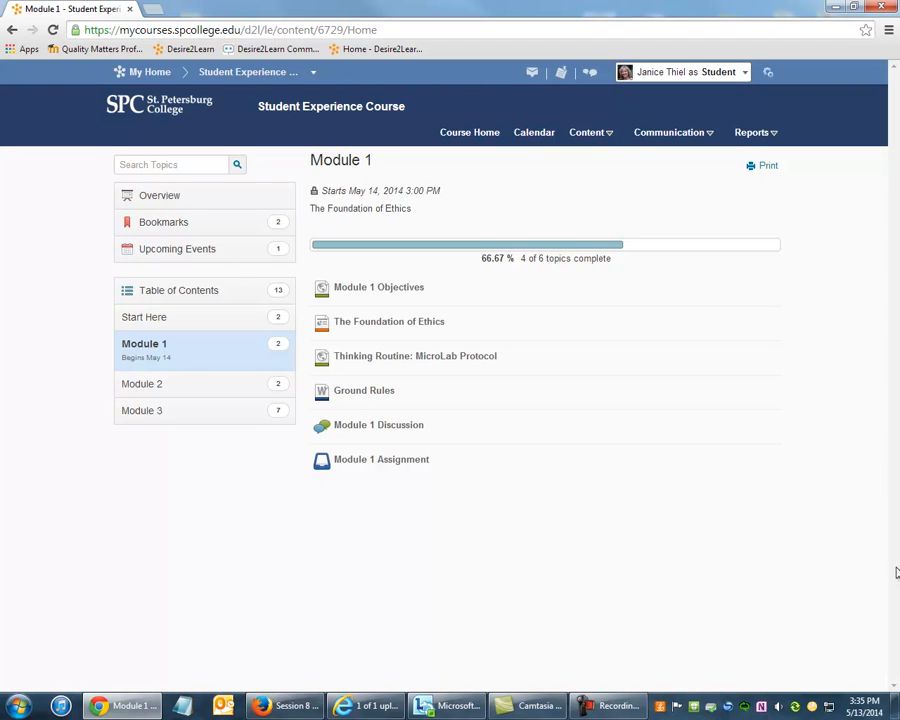
{"action": "mouse_move", "coordinate": [672, 153]}
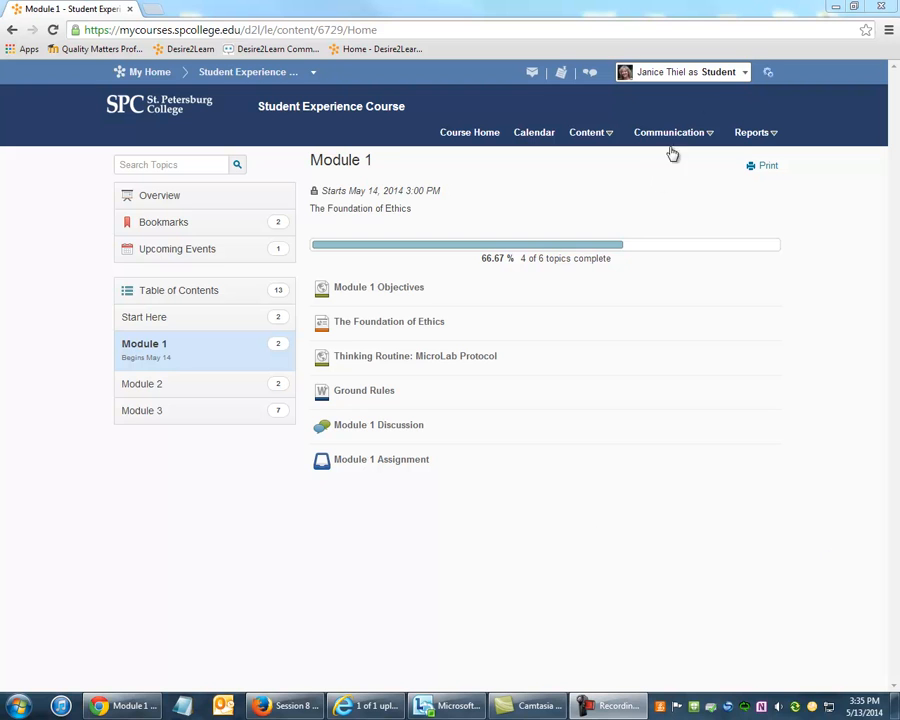
{"action": "left_click", "coordinate": [684, 72]}
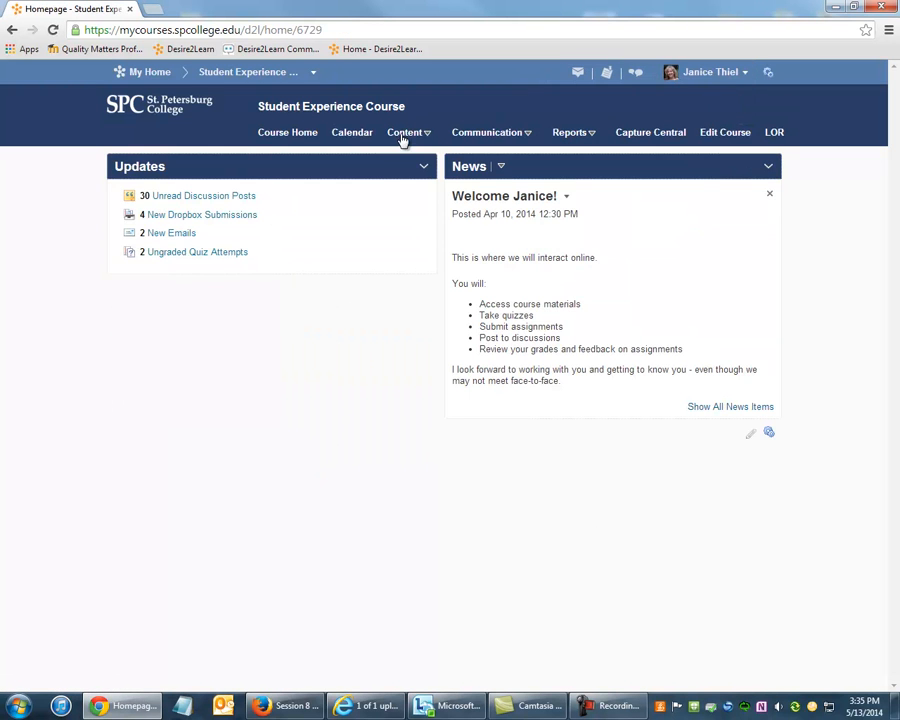
Reopen Module 1's dates and restrictions panel from Content
{"action": "left_click", "coordinate": [405, 132]}
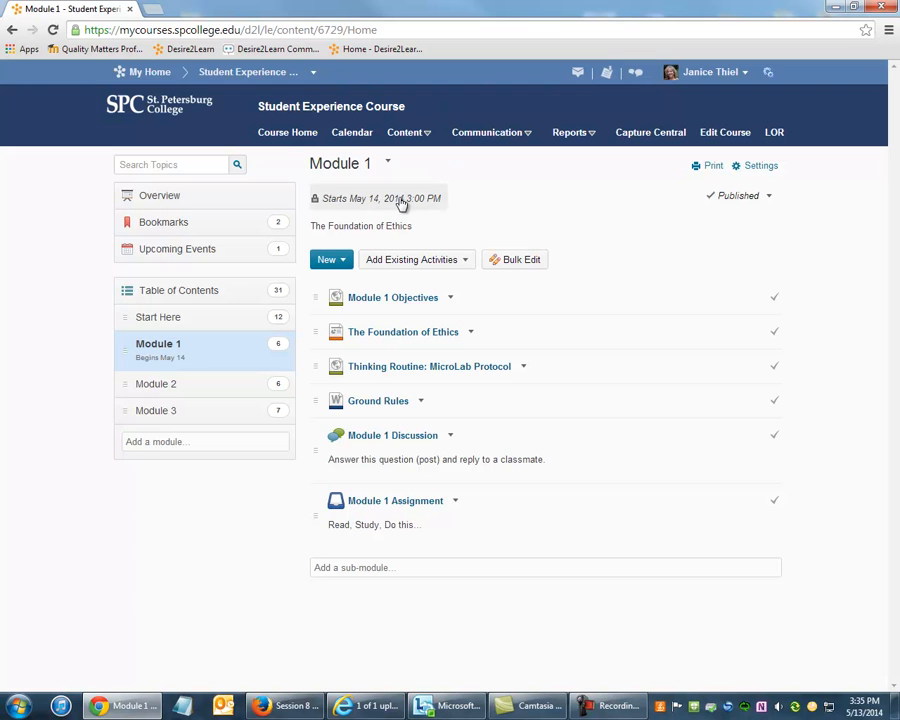
{"action": "mouse_move", "coordinate": [402, 200]}
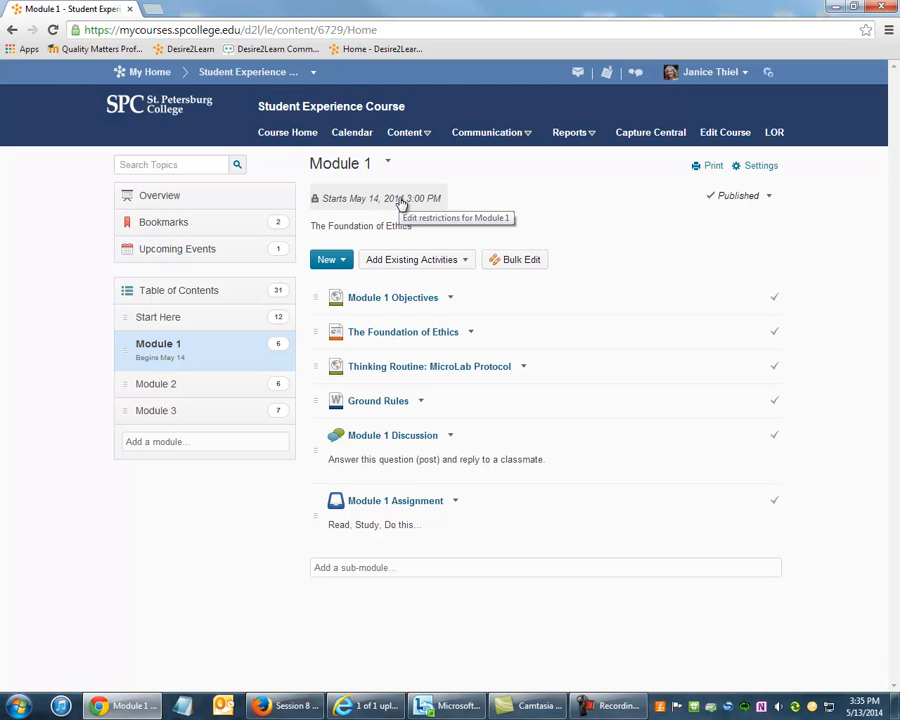
{"action": "left_click", "coordinate": [380, 198]}
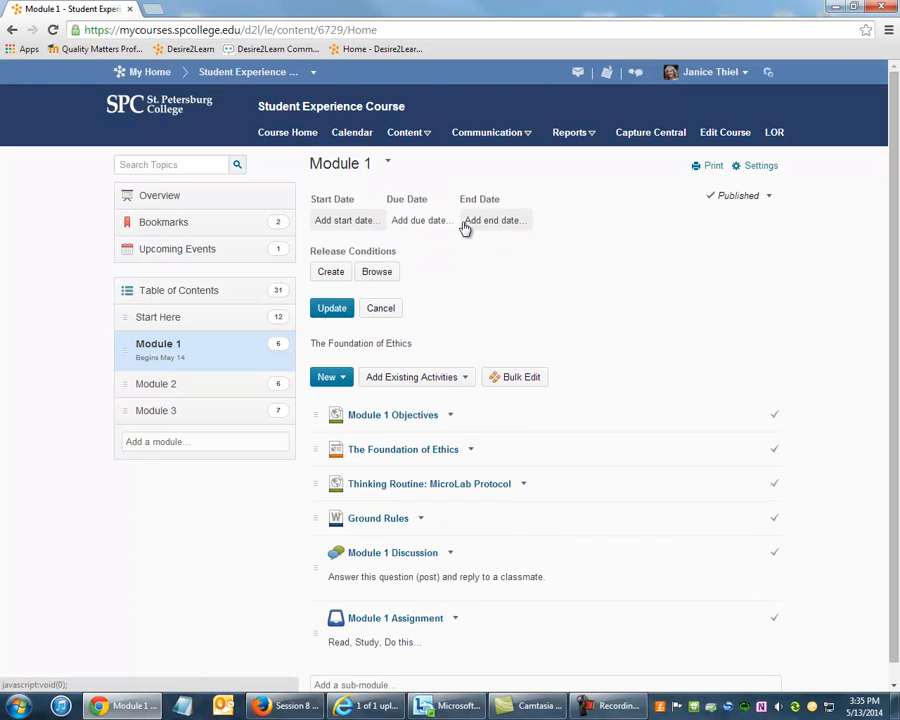
{"action": "mouse_move", "coordinate": [420, 220]}
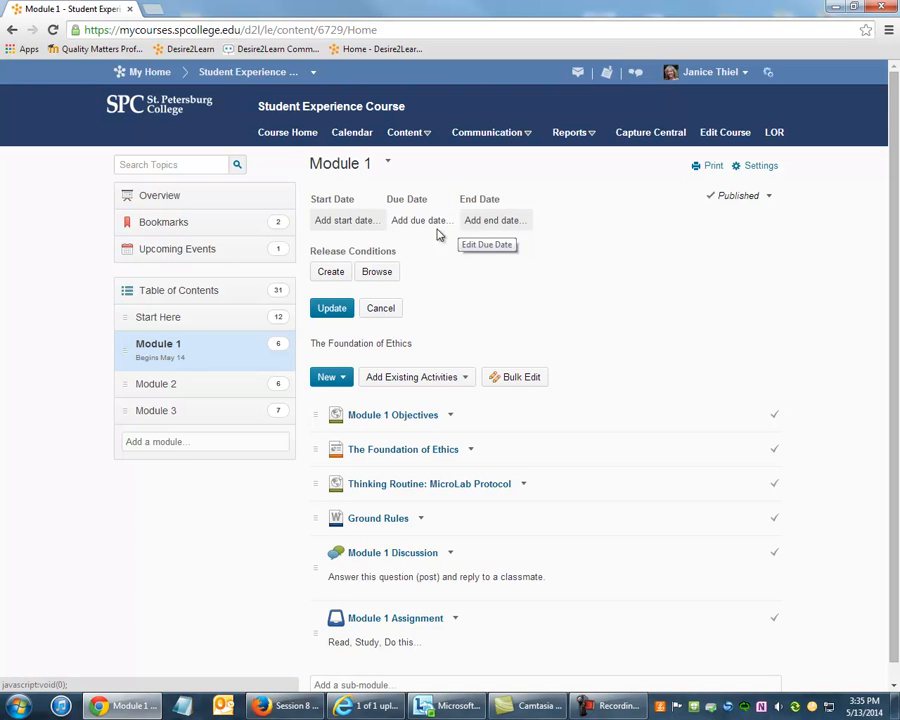
Add a May 15, 2014 3:00 PM due date to Module 1 and update
{"action": "left_click", "coordinate": [420, 220]}
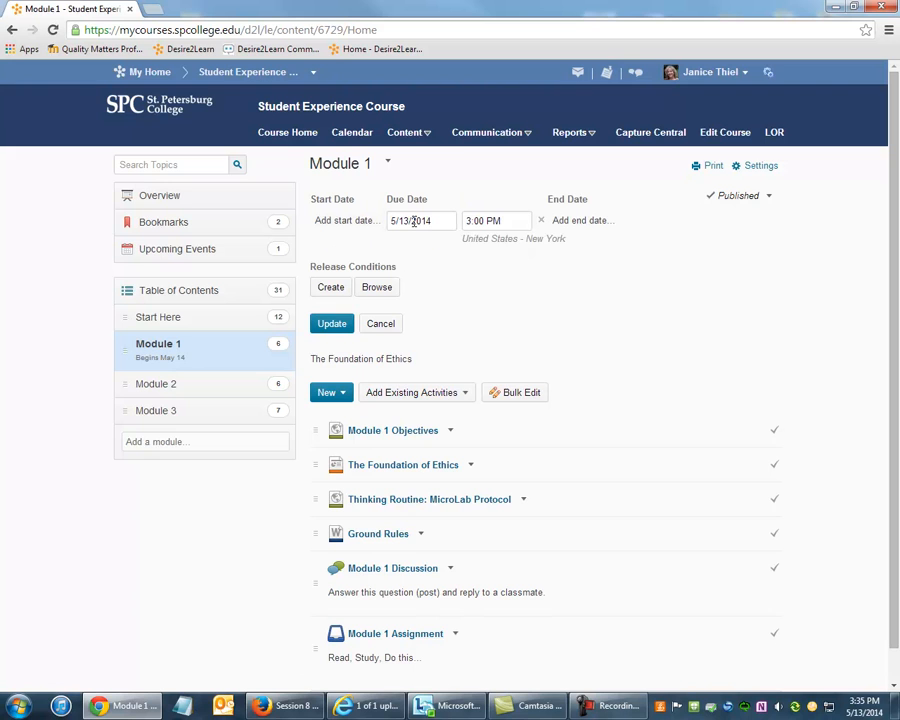
{"action": "left_click", "coordinate": [420, 220]}
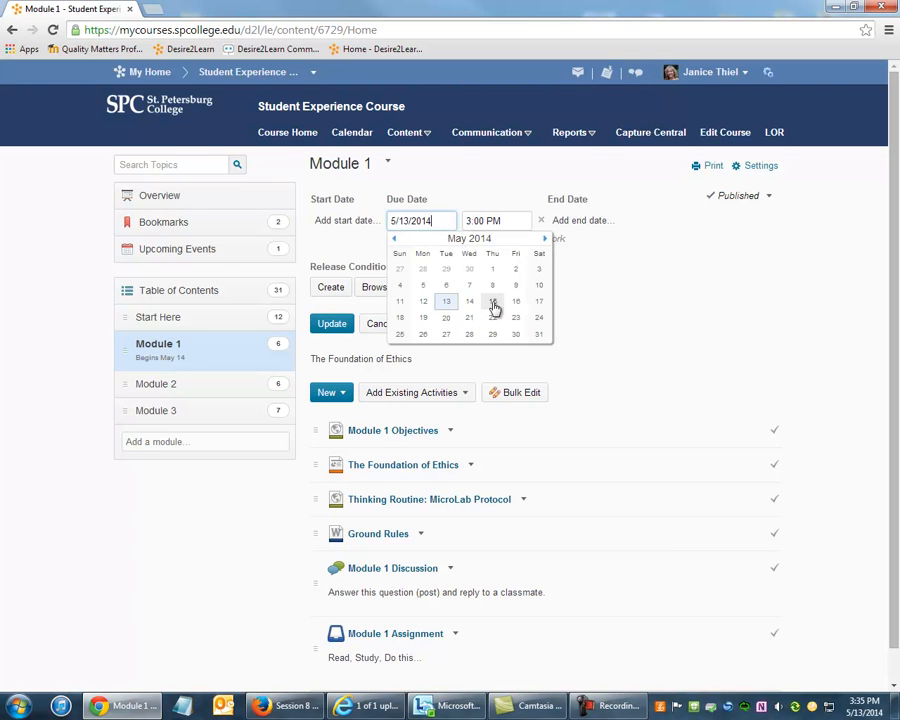
{"action": "left_click", "coordinate": [492, 301]}
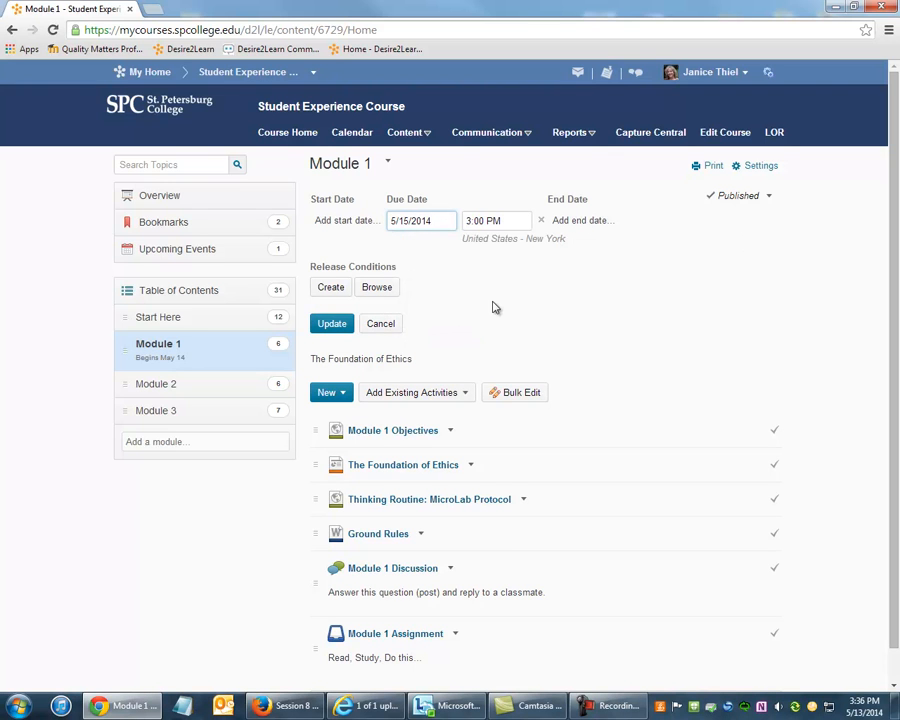
{"action": "left_click", "coordinate": [331, 323]}
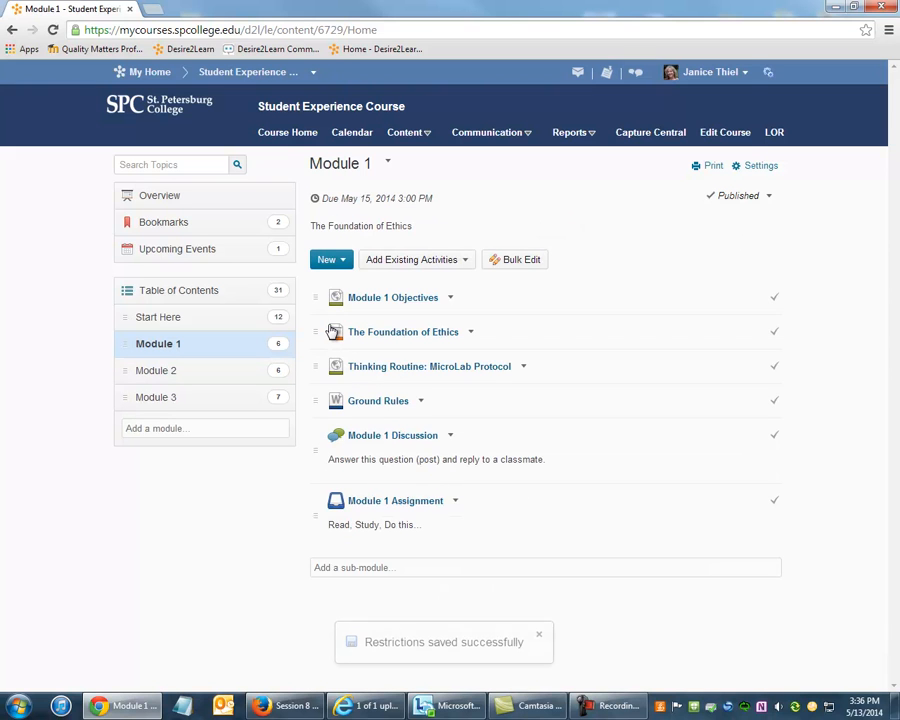
View the course as a student and open Module 1's content page
{"action": "left_click", "coordinate": [712, 71]}
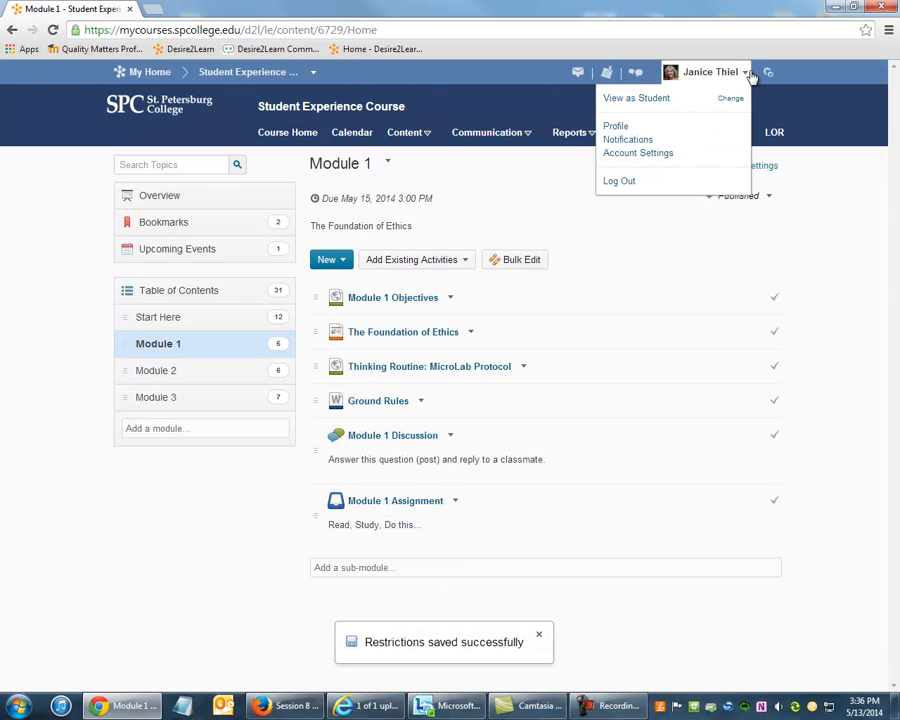
{"action": "left_click", "coordinate": [636, 98]}
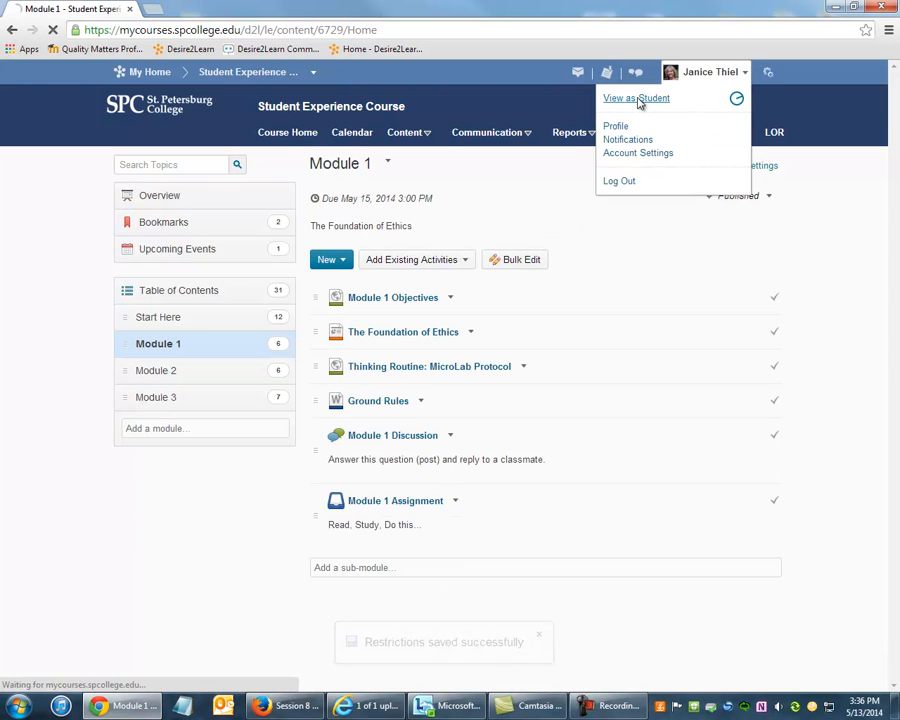
{"action": "left_click", "coordinate": [636, 97]}
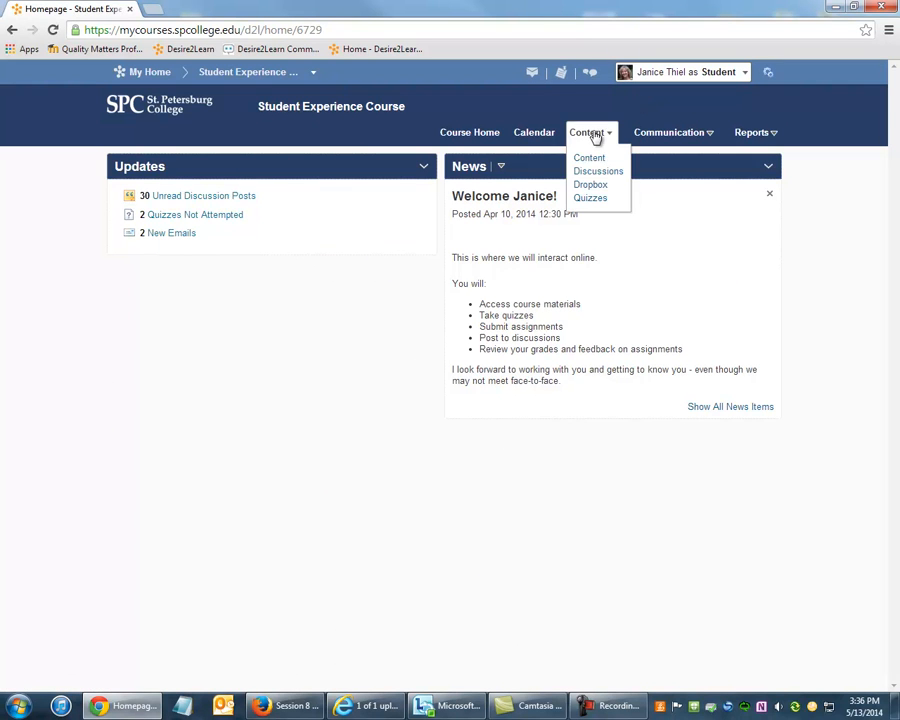
{"action": "left_click", "coordinate": [589, 157]}
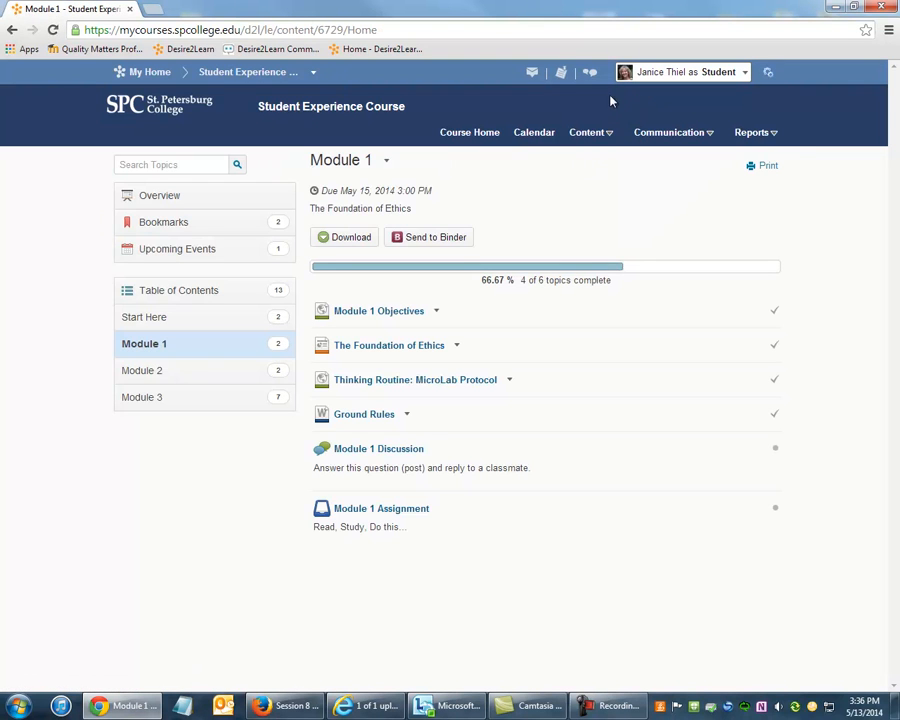
{"action": "mouse_move", "coordinate": [302, 246]}
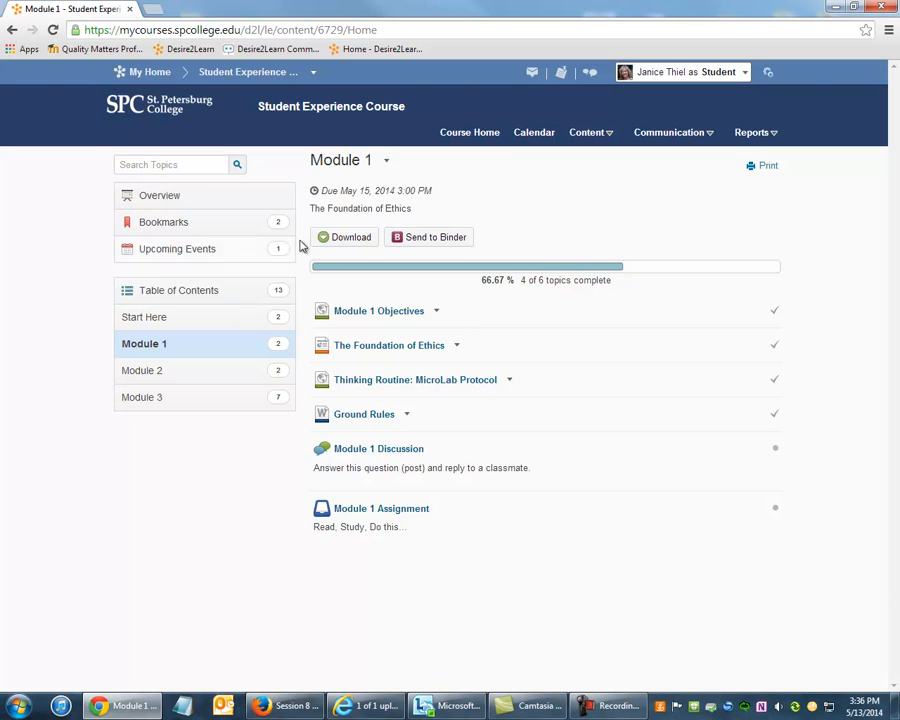
{"action": "mouse_move", "coordinate": [448, 204]}
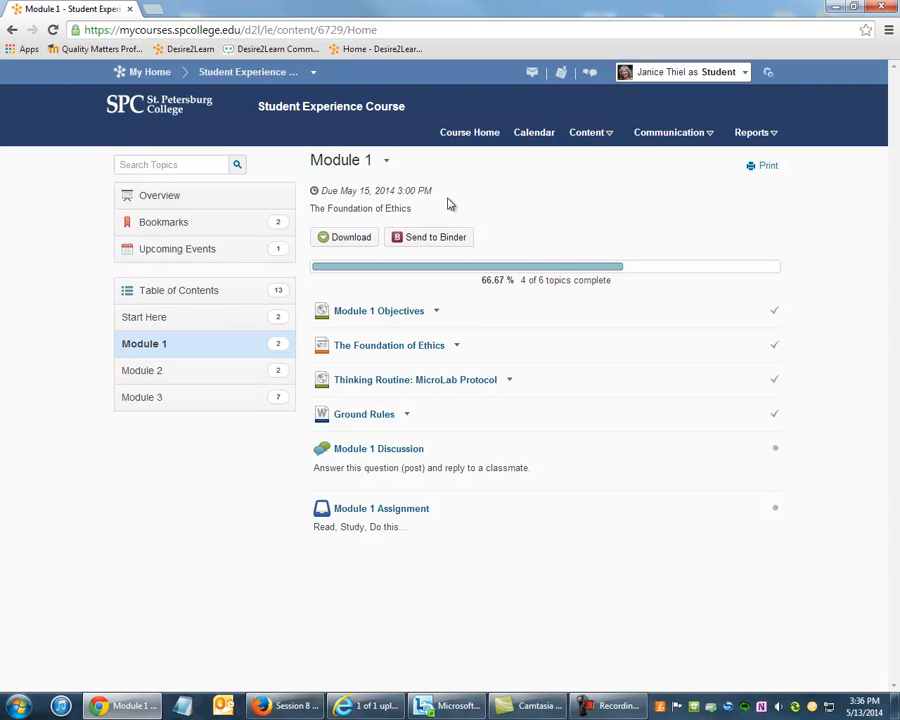
{"action": "mouse_move", "coordinate": [400, 186]}
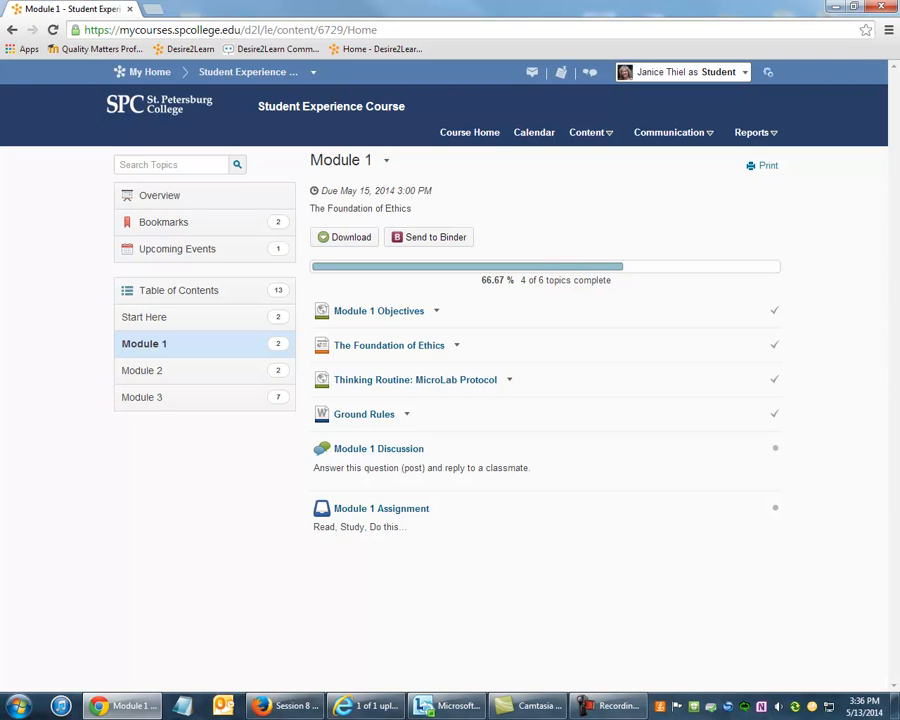
{"action": "mouse_move", "coordinate": [715, 128]}
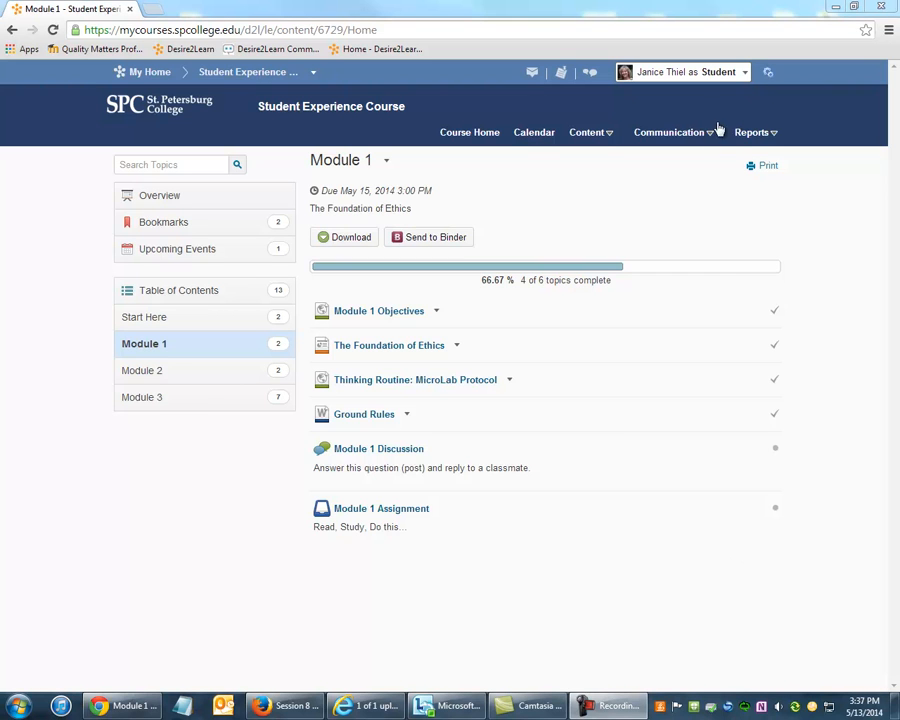
Exit student view and reopen Module 1's Start/Due/End Date editor
{"action": "left_click", "coordinate": [683, 72]}
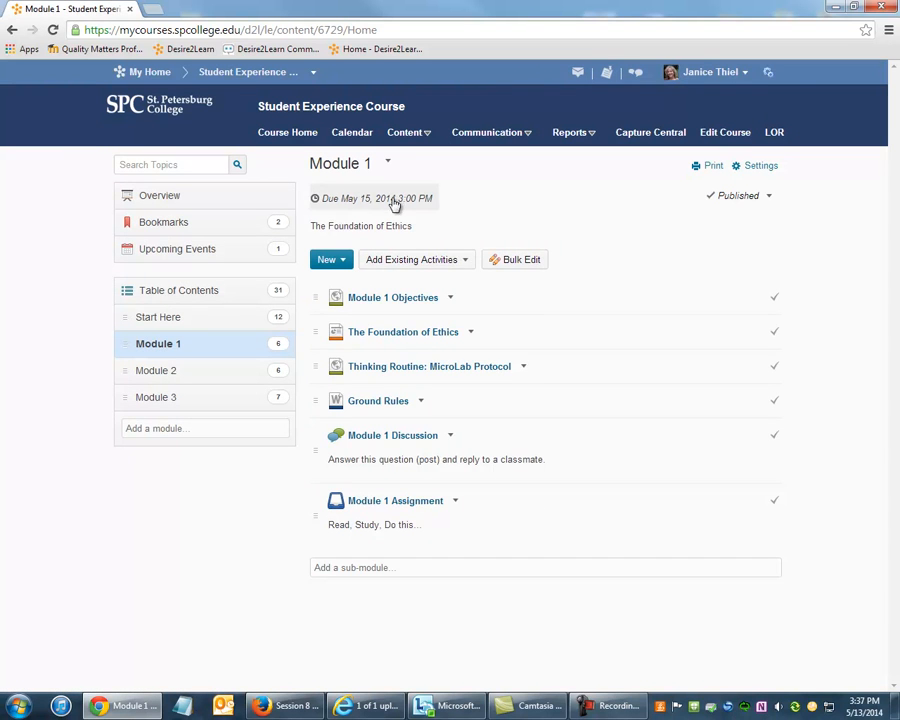
{"action": "left_click", "coordinate": [375, 198]}
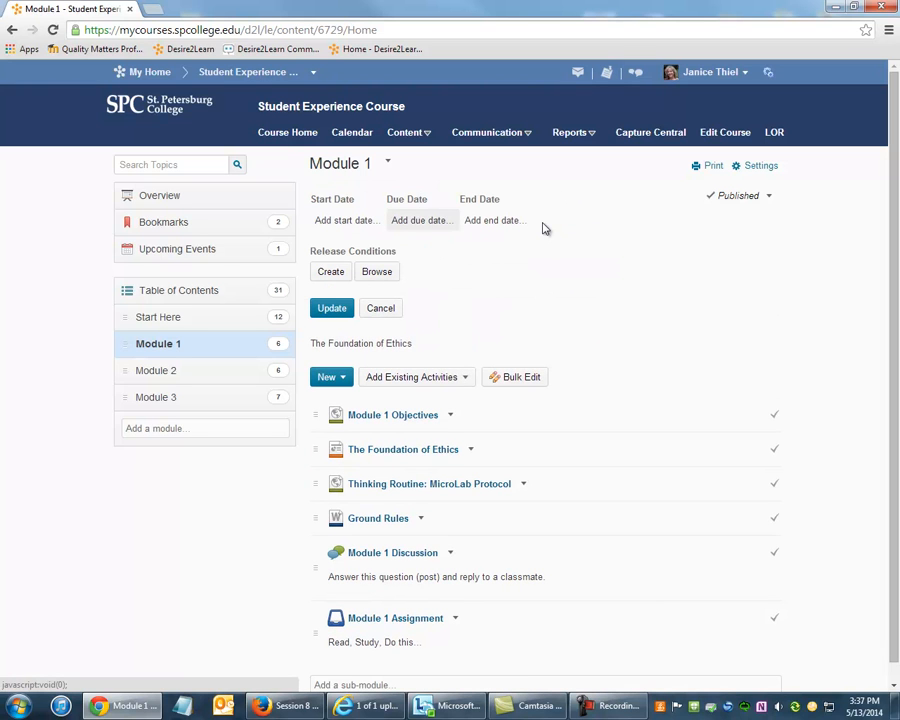
{"action": "mouse_move", "coordinate": [495, 220]}
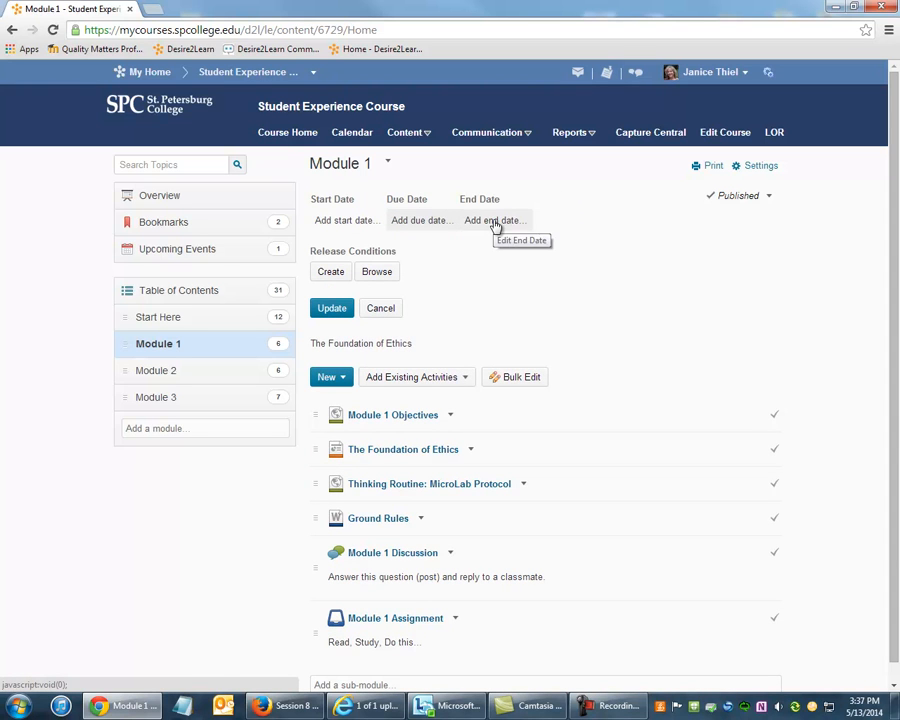
Add a 5/13/2014 3:00 PM end date to Module 1 and update
{"action": "left_click", "coordinate": [494, 220]}
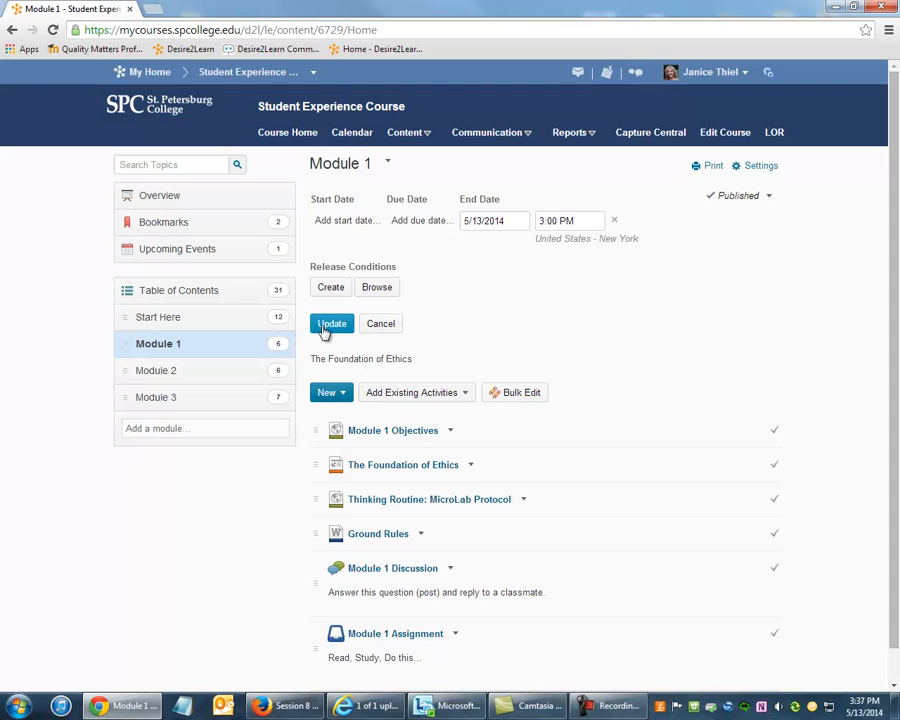
{"action": "left_click", "coordinate": [331, 323]}
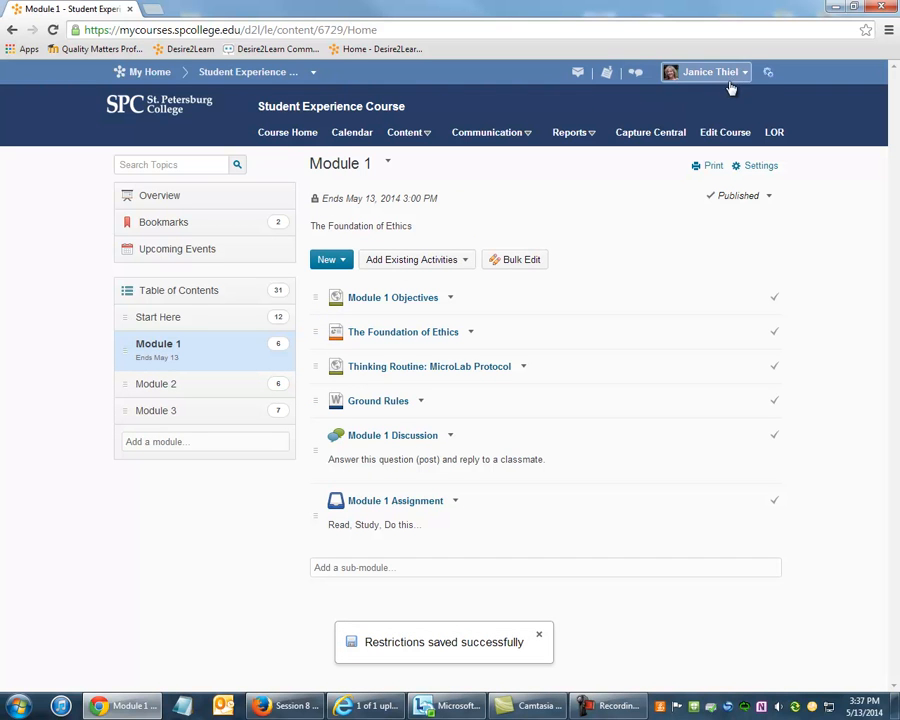
View as Student and open Module 1 showing its May 13, 2014 end date
{"action": "left_click", "coordinate": [705, 71]}
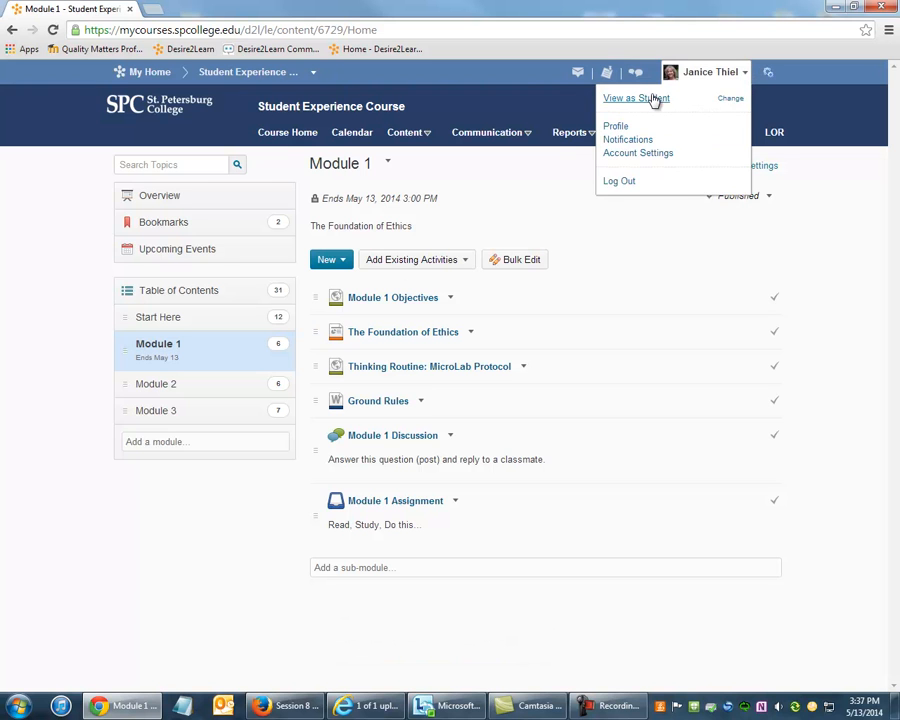
{"action": "left_click", "coordinate": [636, 98]}
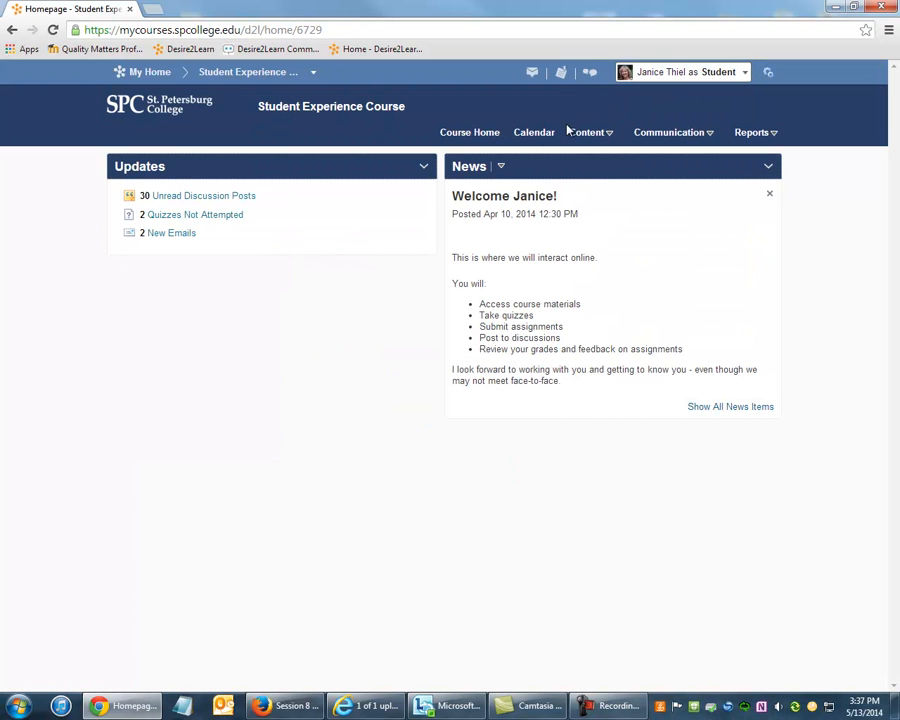
{"action": "left_click", "coordinate": [587, 132]}
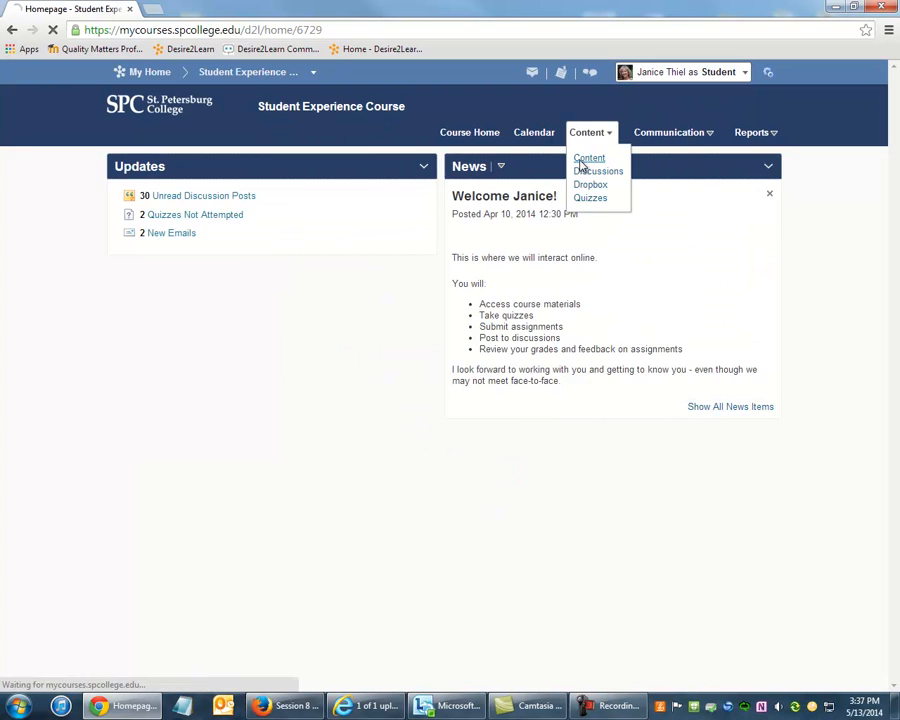
{"action": "left_click", "coordinate": [589, 158]}
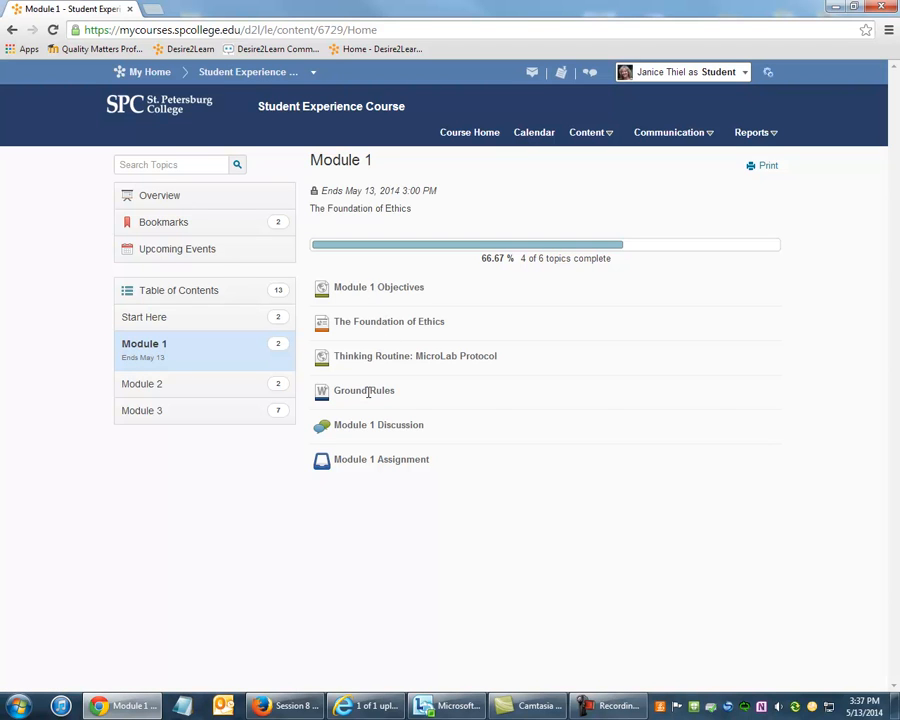
{"action": "mouse_move", "coordinate": [366, 463]}
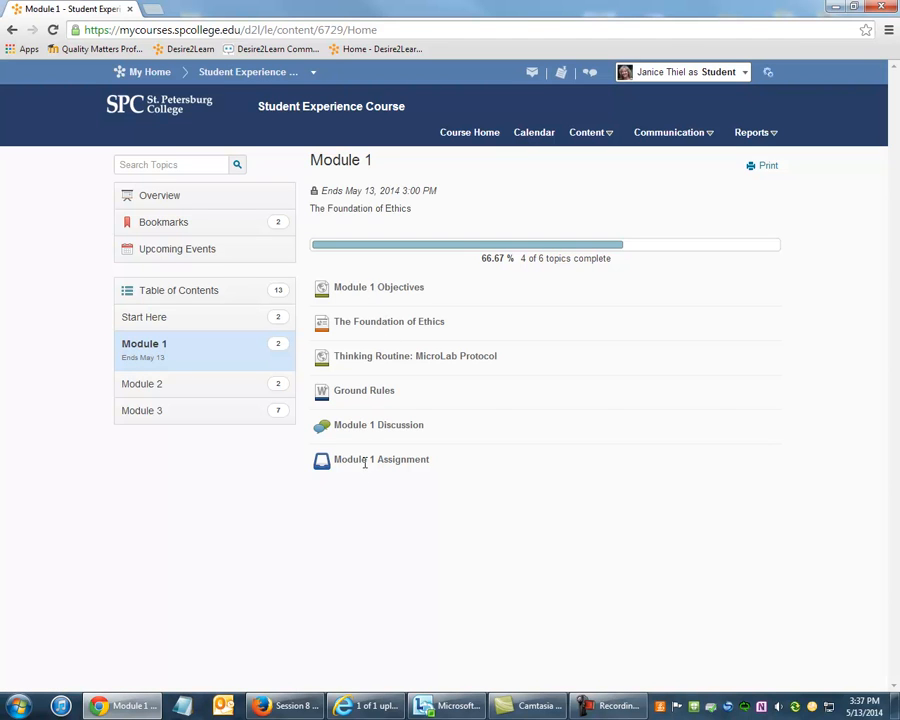